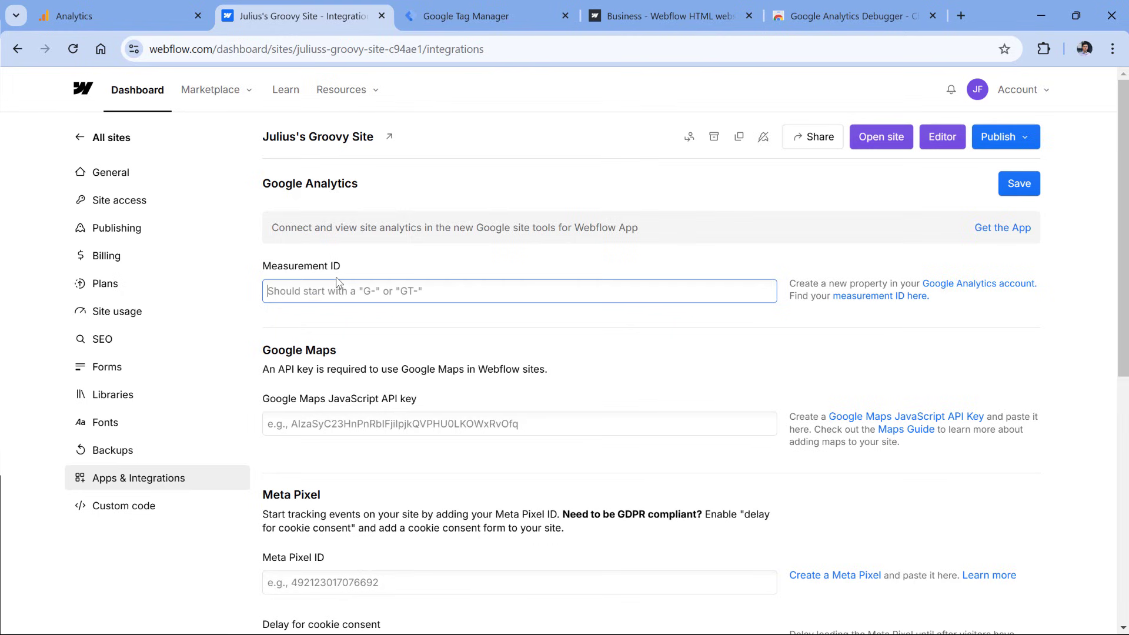
Go to the Custom code page of Julius's Groovy Site settings, head code still empty.
left_click(122, 506)
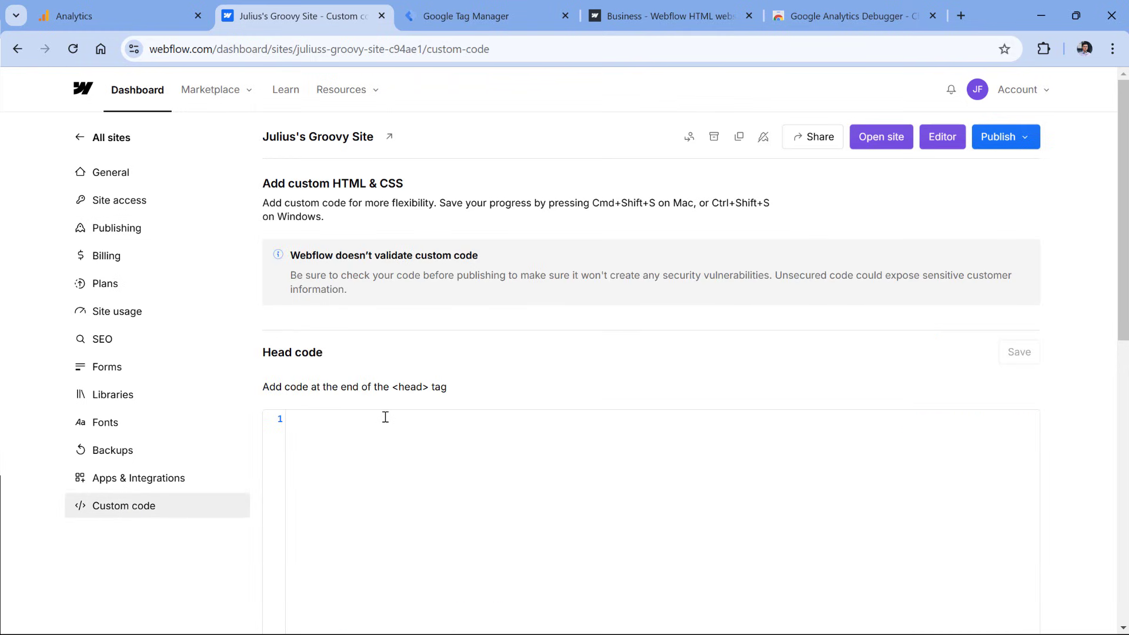
Switch to the Demo 5 Tag Manager container's Tags workspace, which has no tags yet.
left_click(477, 17)
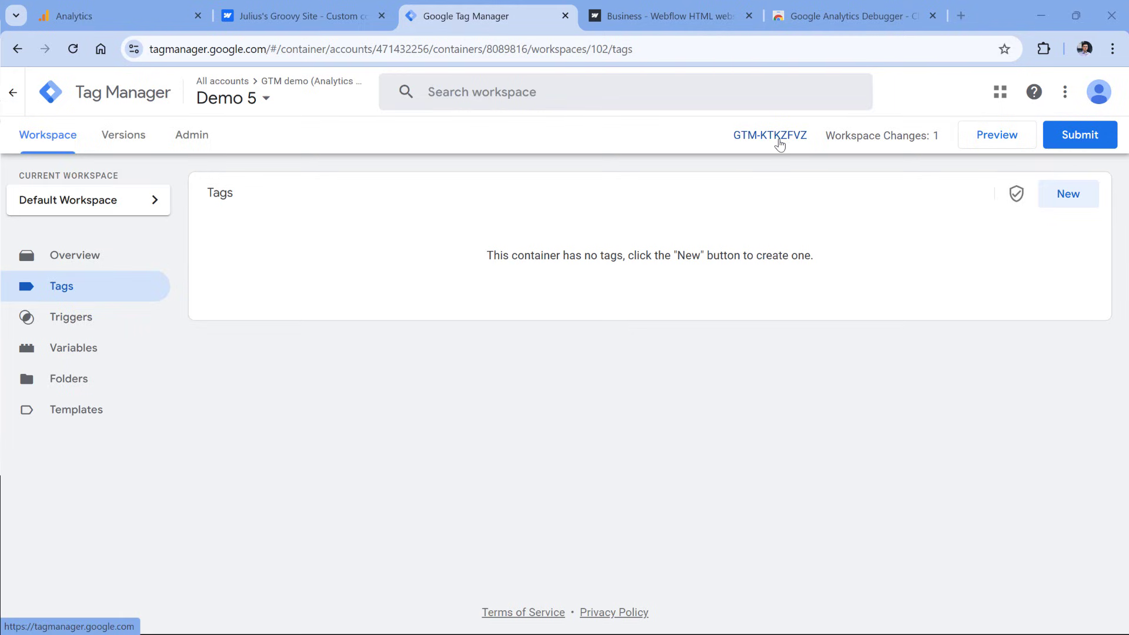
Bring up the GTM-KTKZFVZ container's installation snippet for the Webflow head code.
left_click(299, 16)
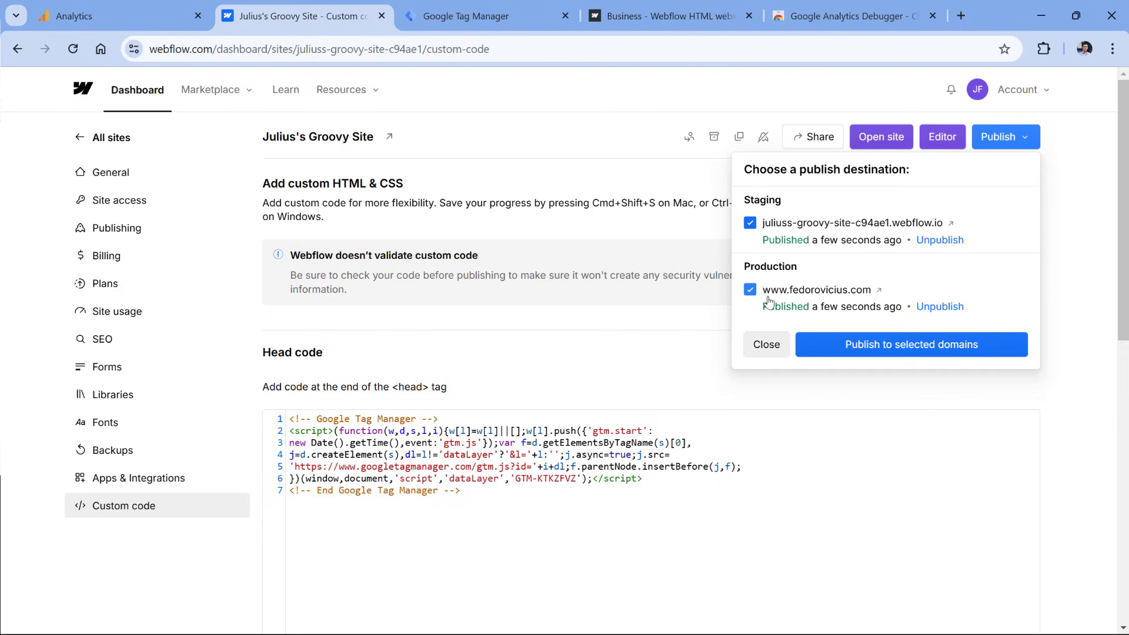
Publish the site with the Tag Manager code to both staging and production domains.
left_click(71, 17)
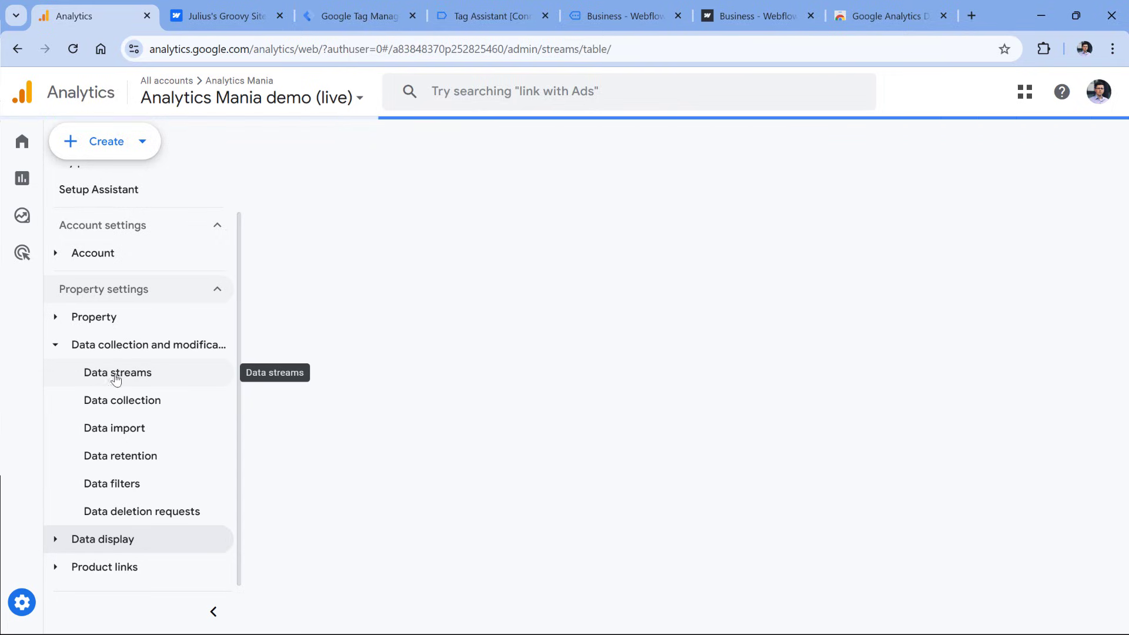
Go to the property's Data streams to find the web stream's measurement ID.
left_click(492, 17)
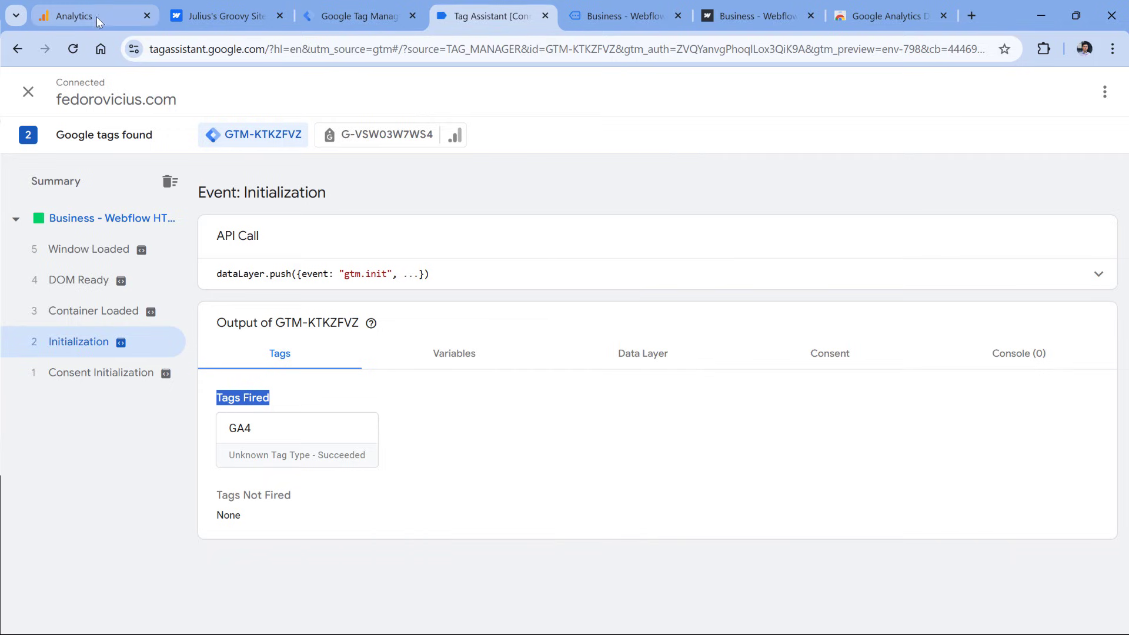
Return to Google Analytics to reach DebugView for the Analytics Mania demo property.
left_click(70, 17)
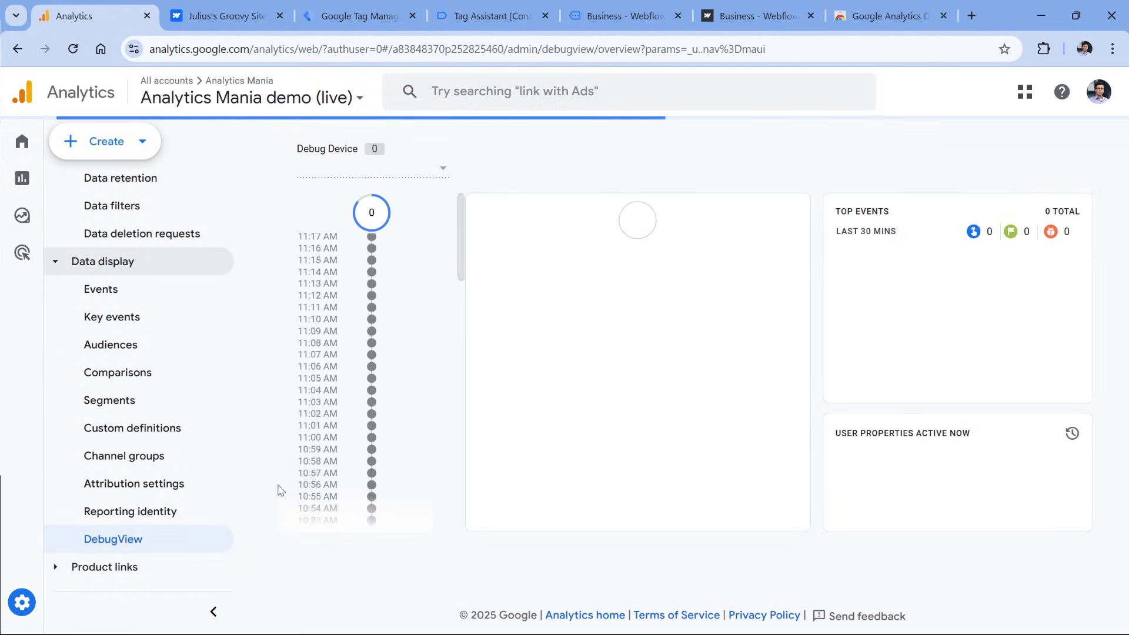